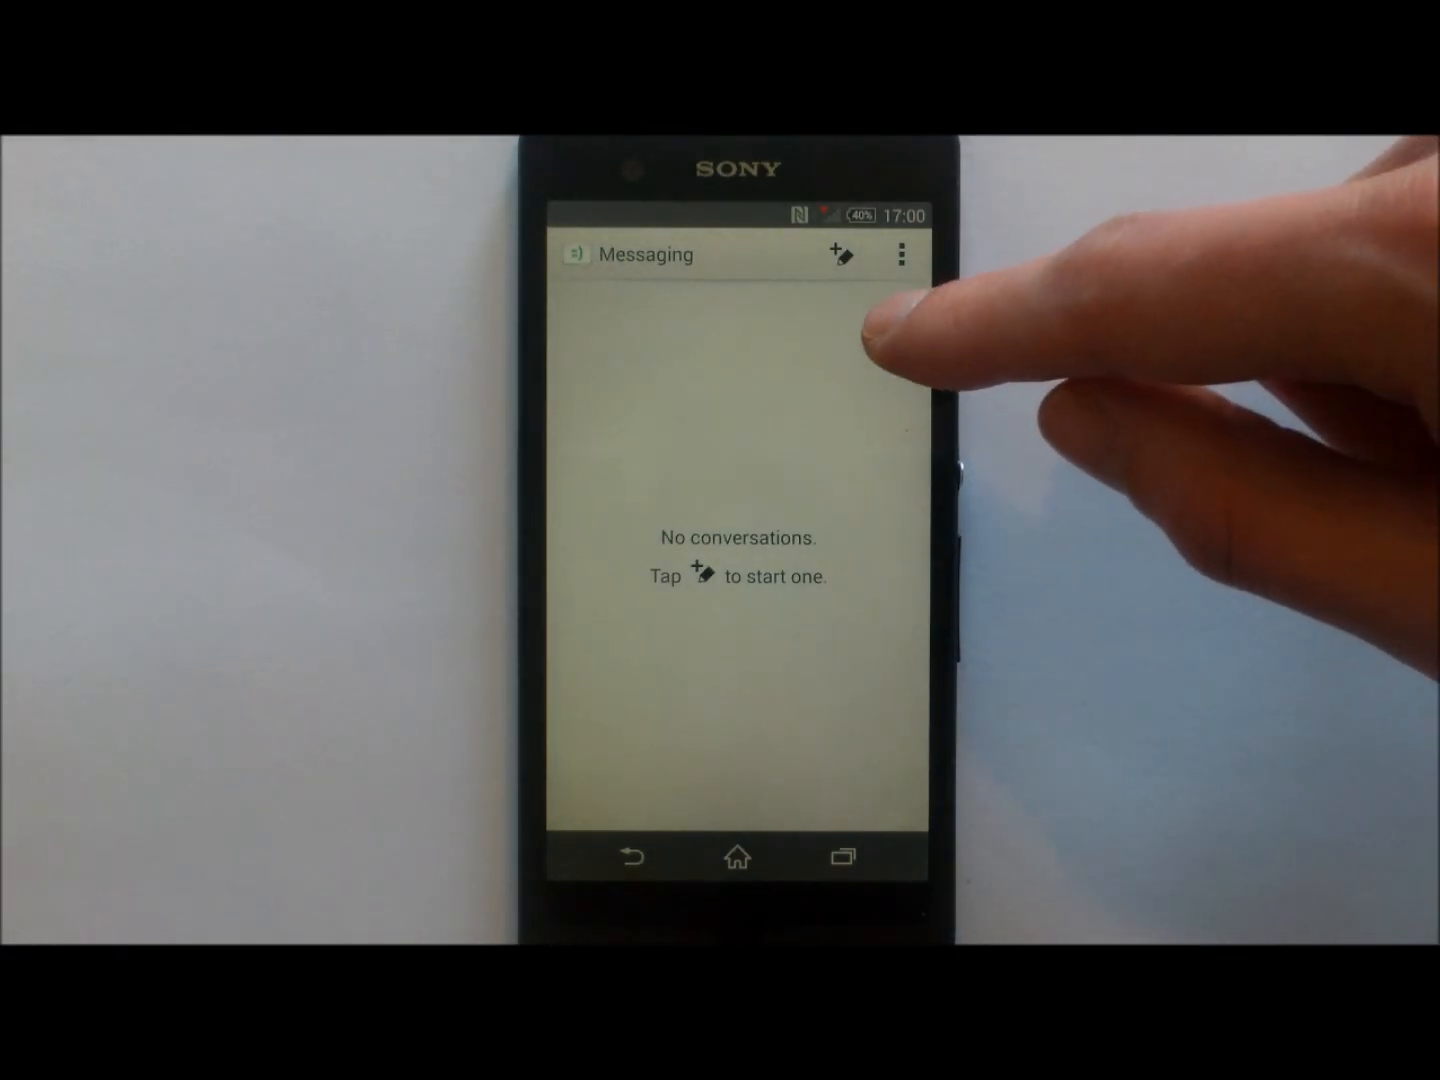
# Start a new blank message from the compose icon in the conversation list
pyautogui.click(840, 254)
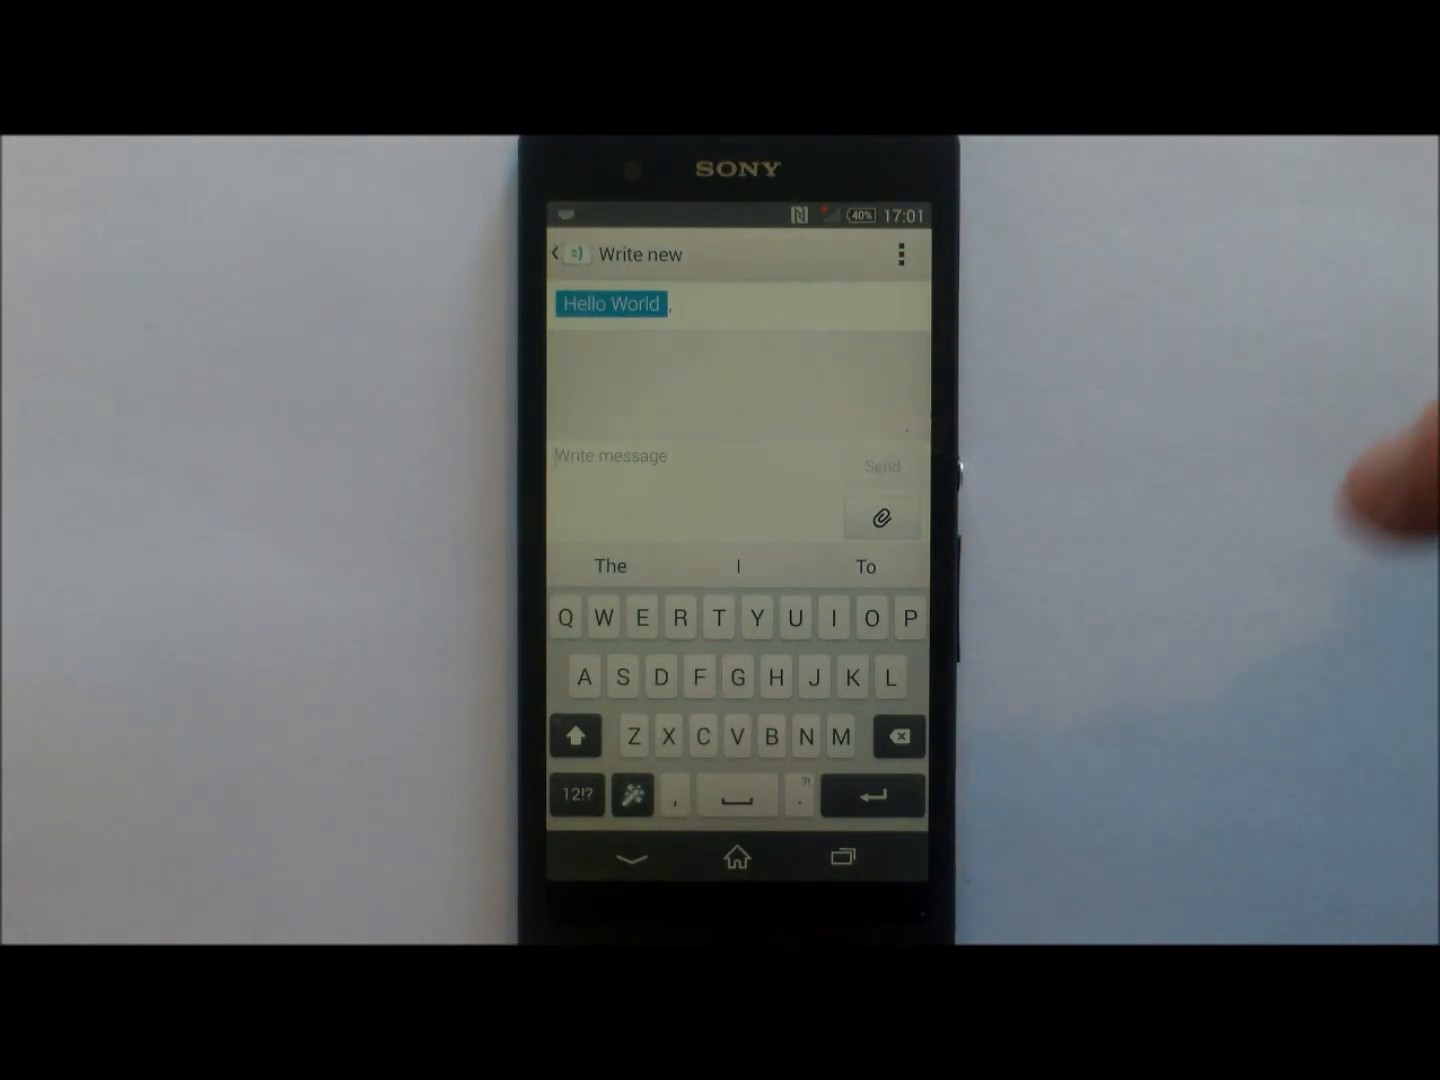
pyautogui.moveTo(1370, 470)
pyautogui.write('Hello')
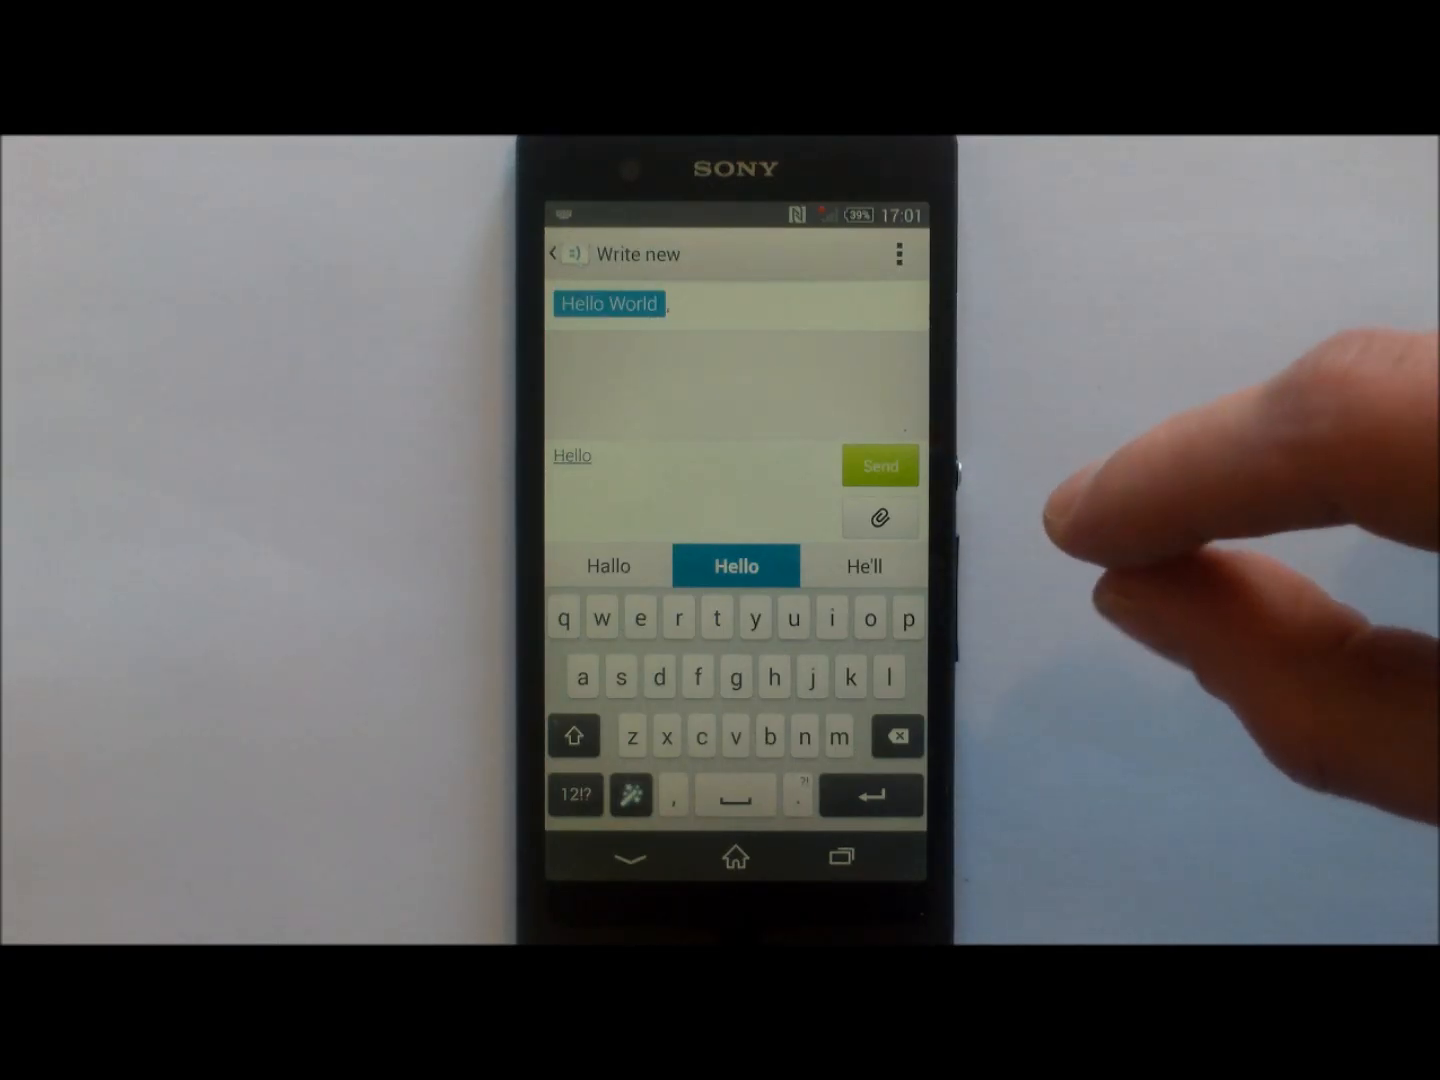
pyautogui.moveTo(1080, 470)
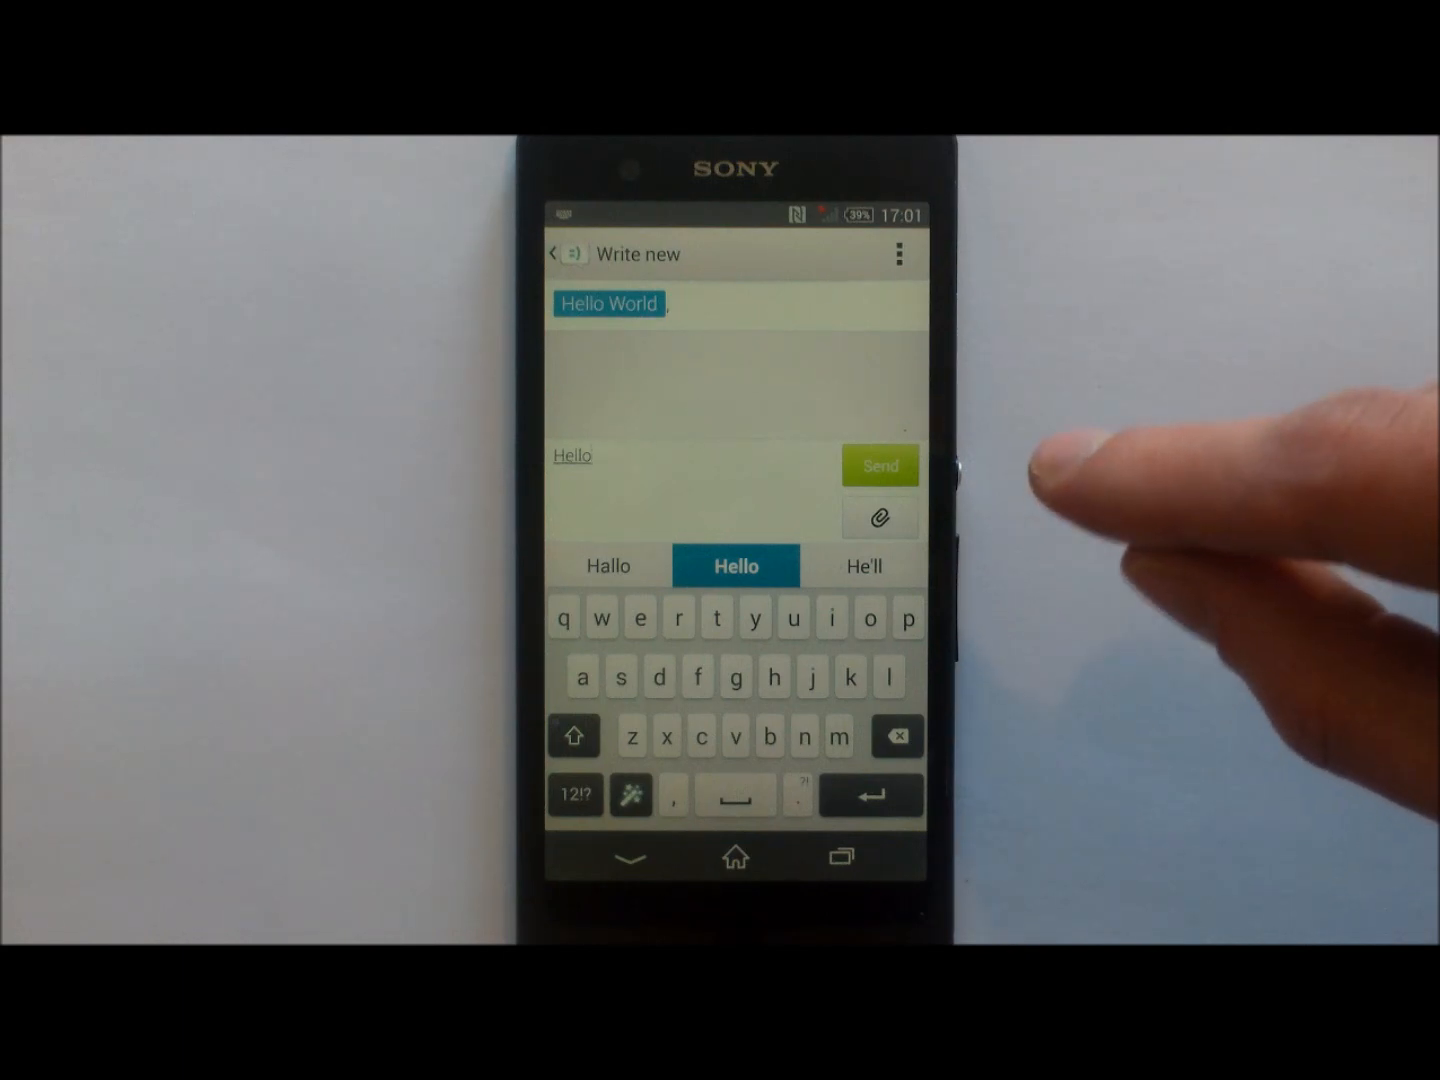
pyautogui.moveTo(1150, 450)
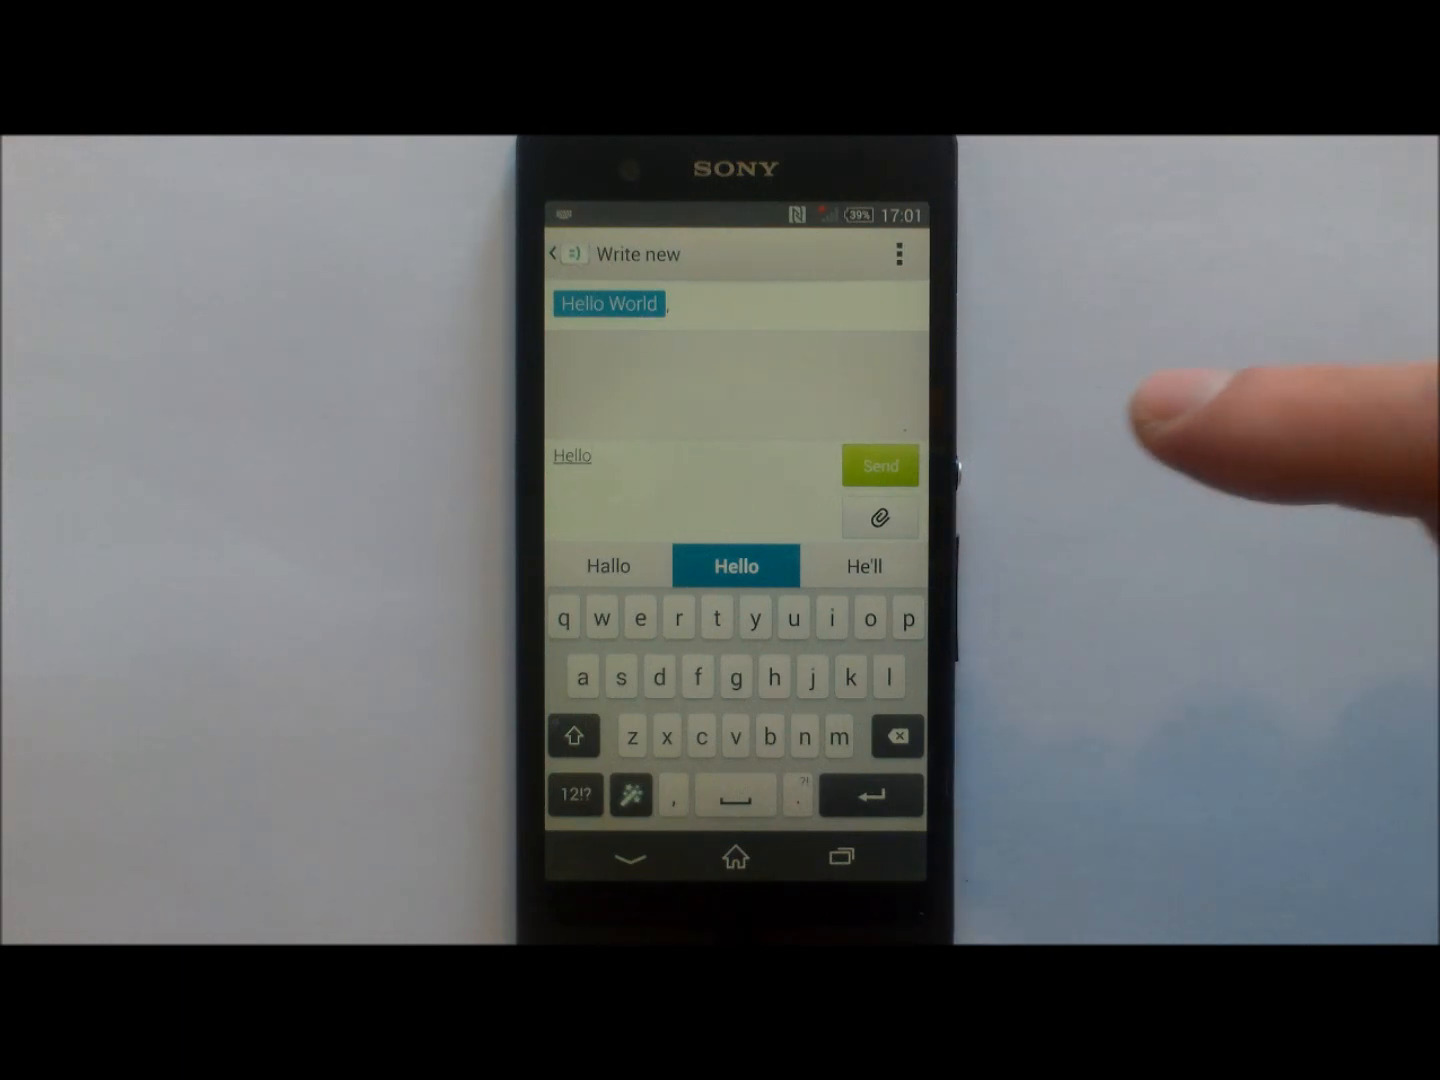